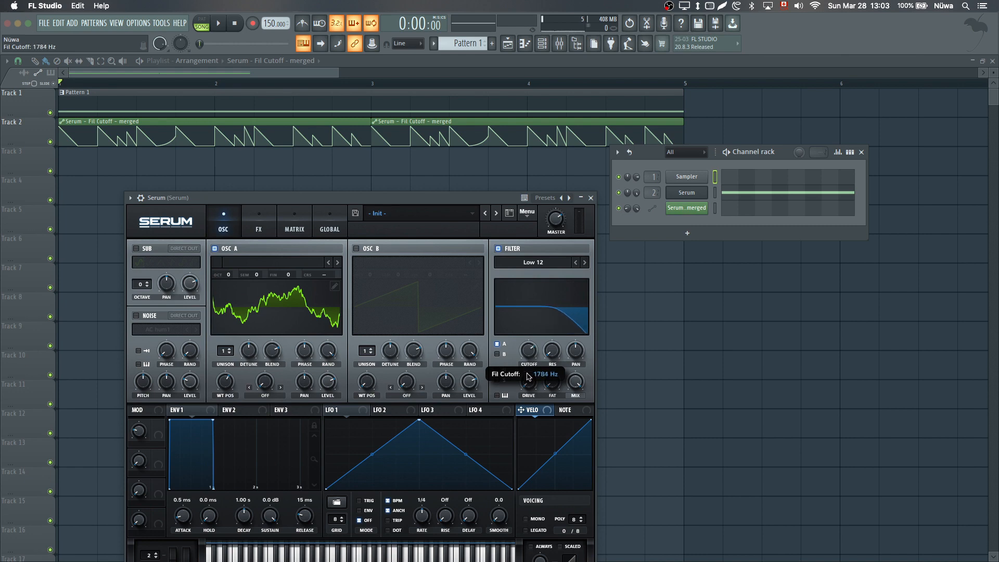
Drag Serum's Filter Cutoff knob to change the cutoff value
left_click_drag(529, 350, 523, 408)
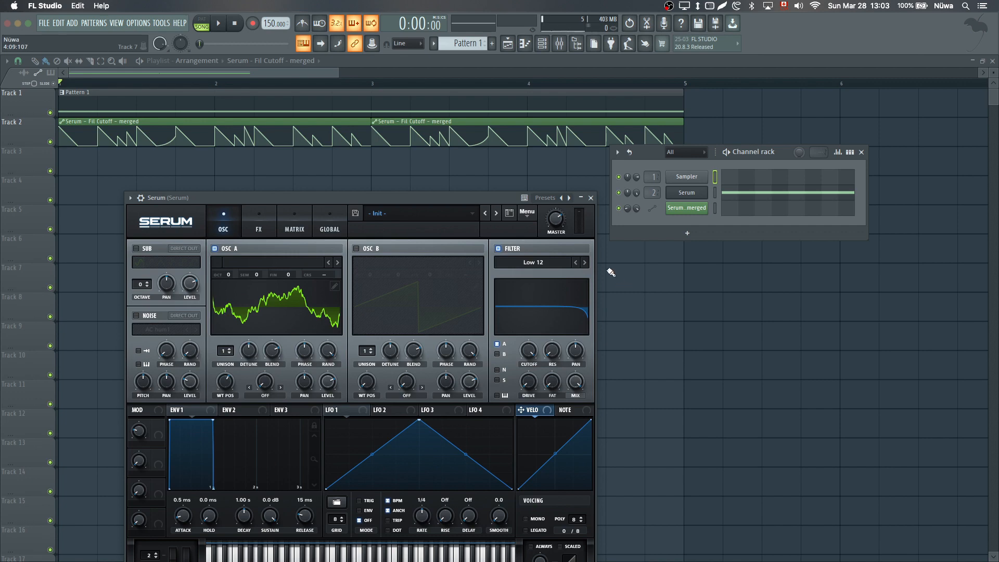
mouse_move(555, 219)
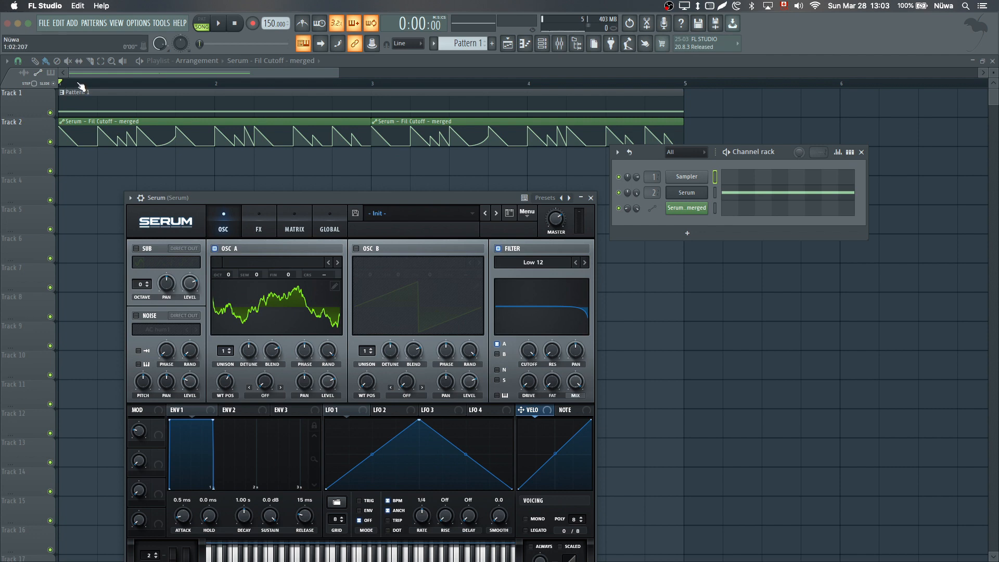
Bring up the Mixer with Serum's insert and its Fruity Parametric EQ 2
left_click(217, 24)
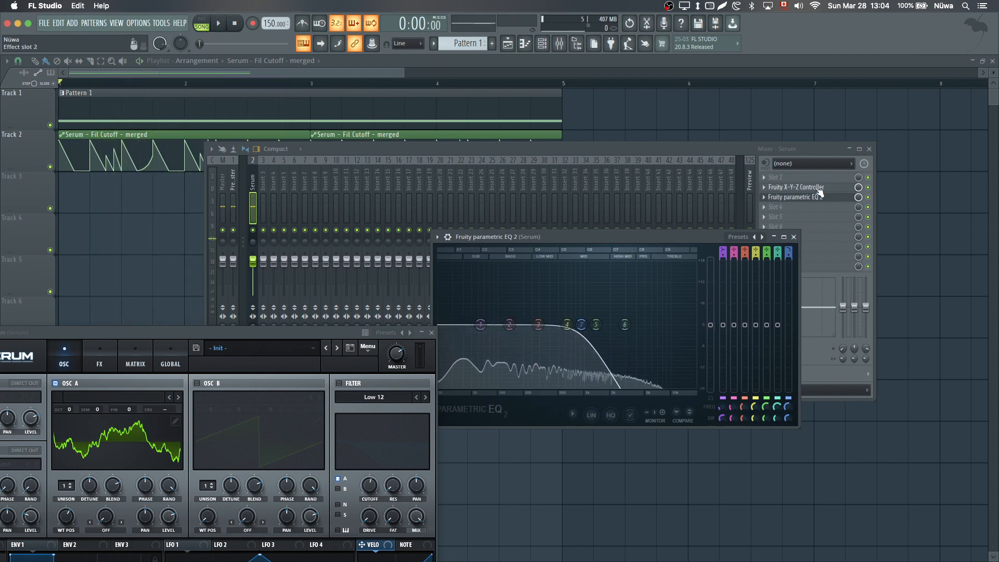
Show the X-Y-Z Controller and parametric EQ effect windows, closing the mixer
left_click(794, 186)
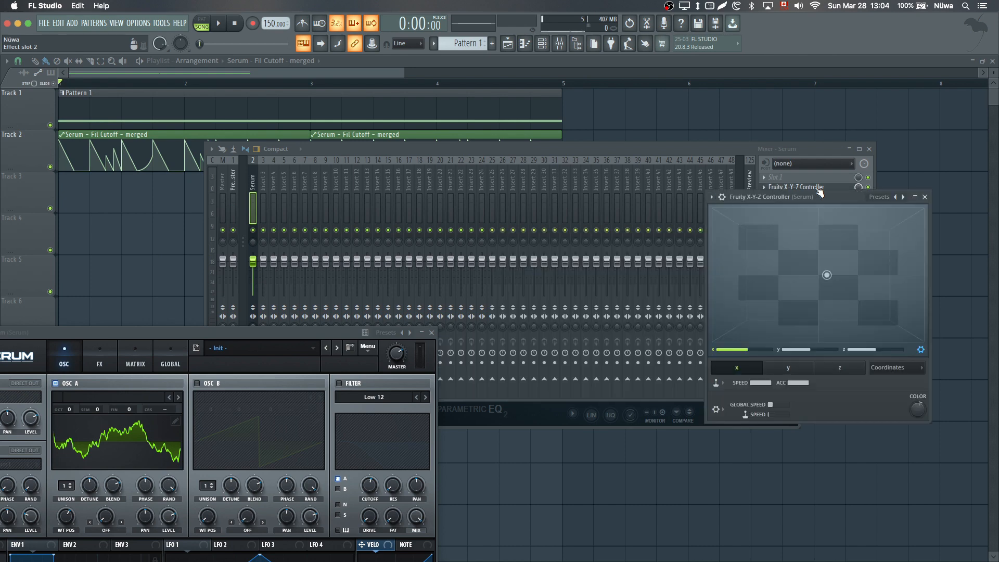
left_click(219, 24)
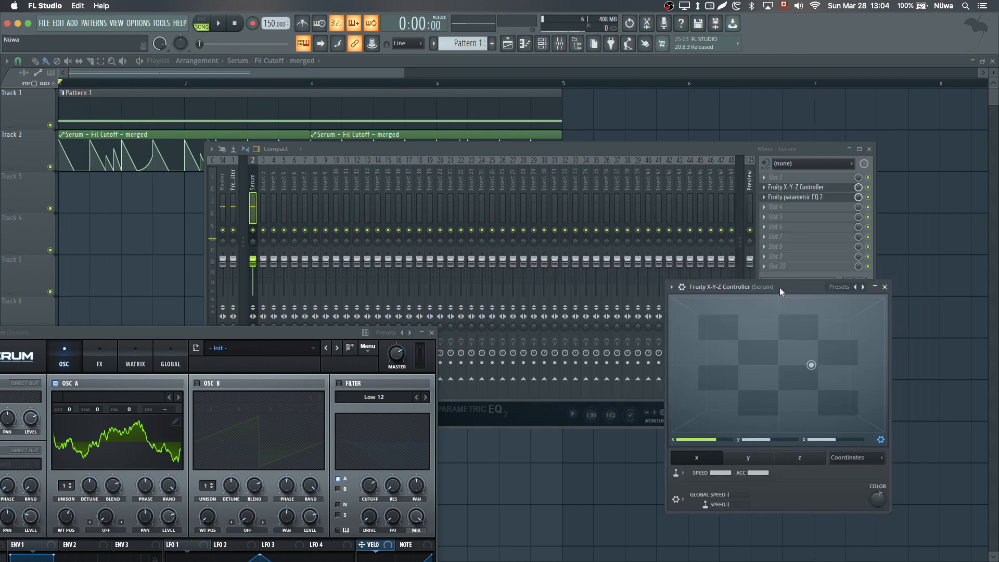
left_click(795, 197)
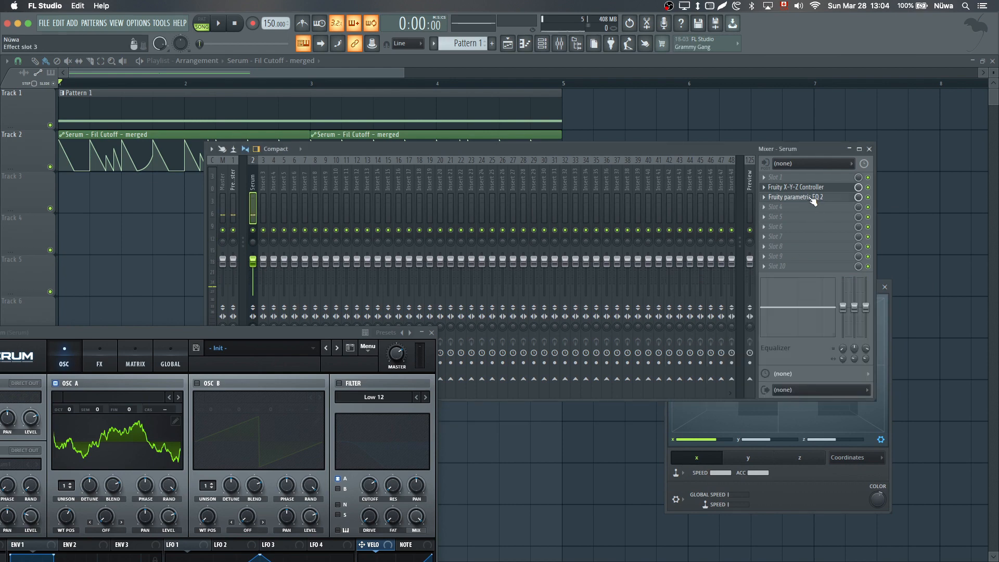
left_click(796, 196)
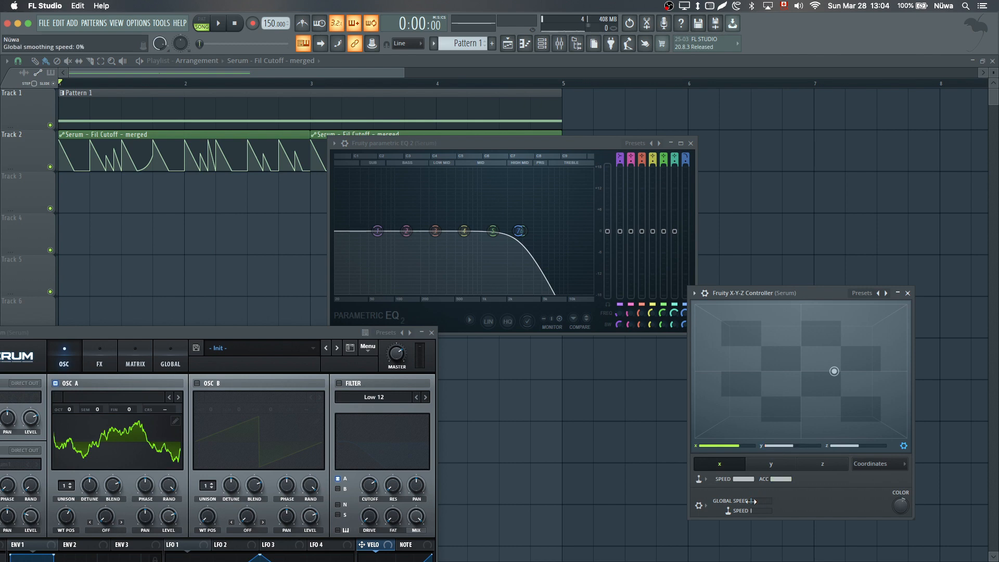
Audition the song while taking Global Speed from 100% down to 6%, then stop
left_click_drag(751, 500, 767, 501)
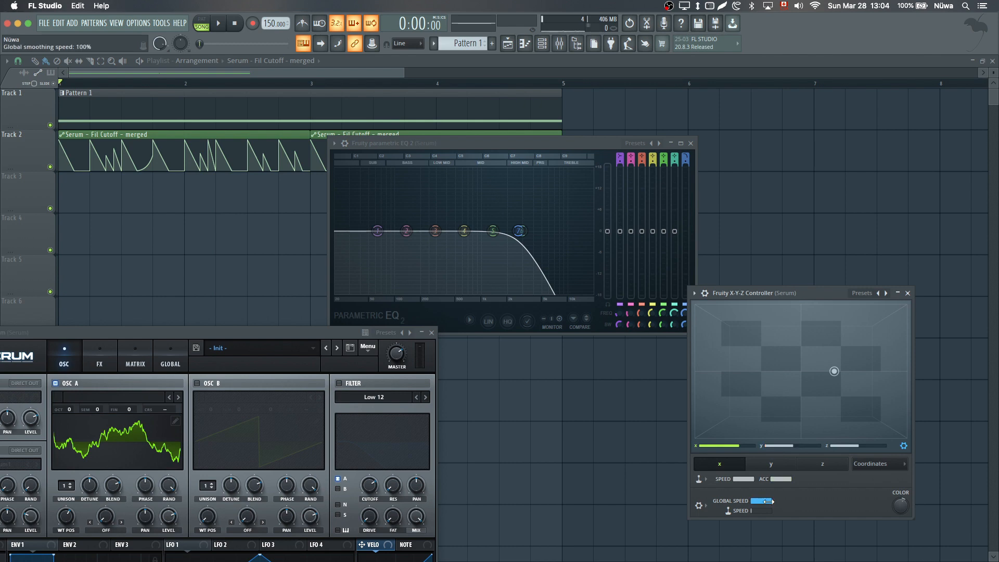
left_click(218, 24)
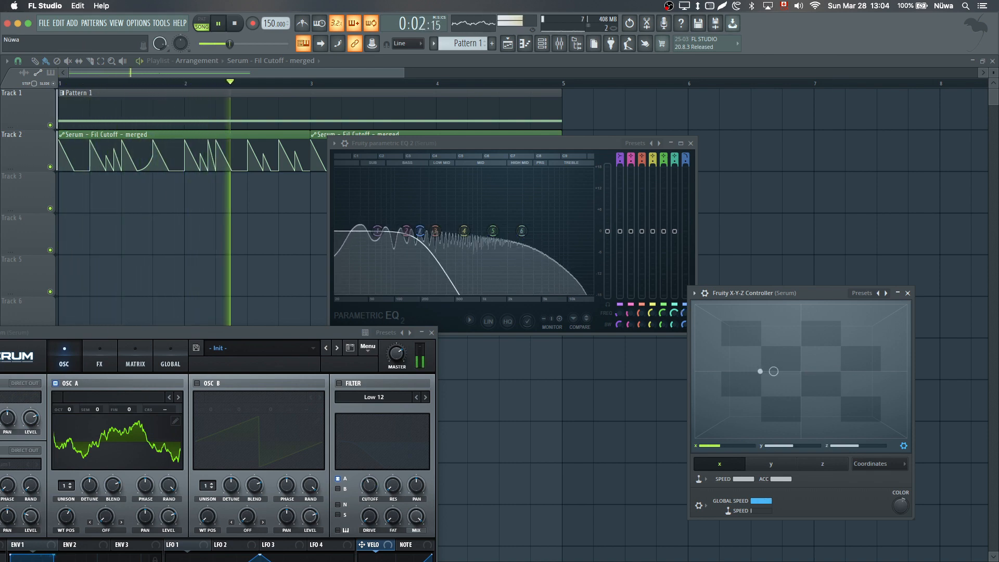
left_click_drag(773, 372, 762, 371)
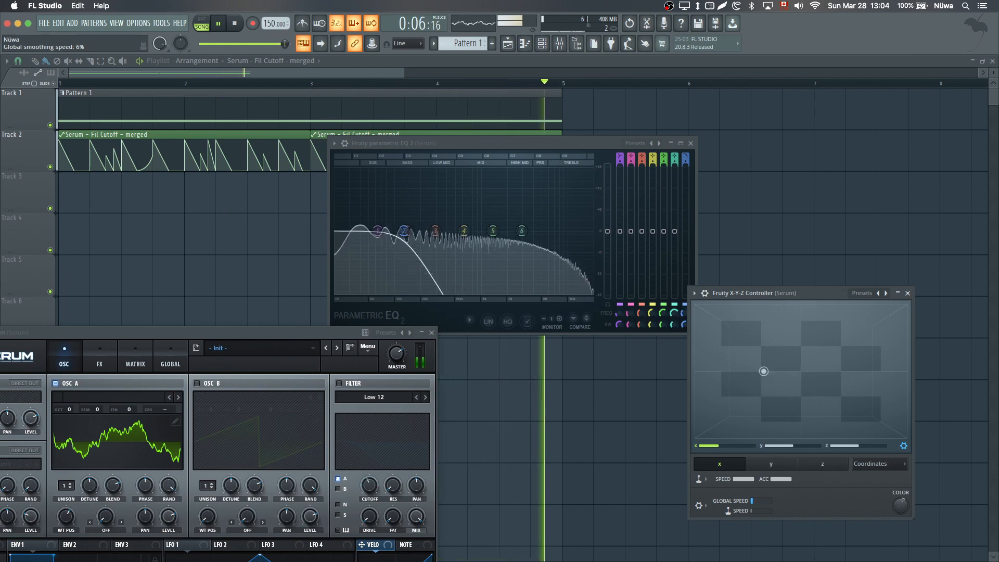
left_click(235, 24)
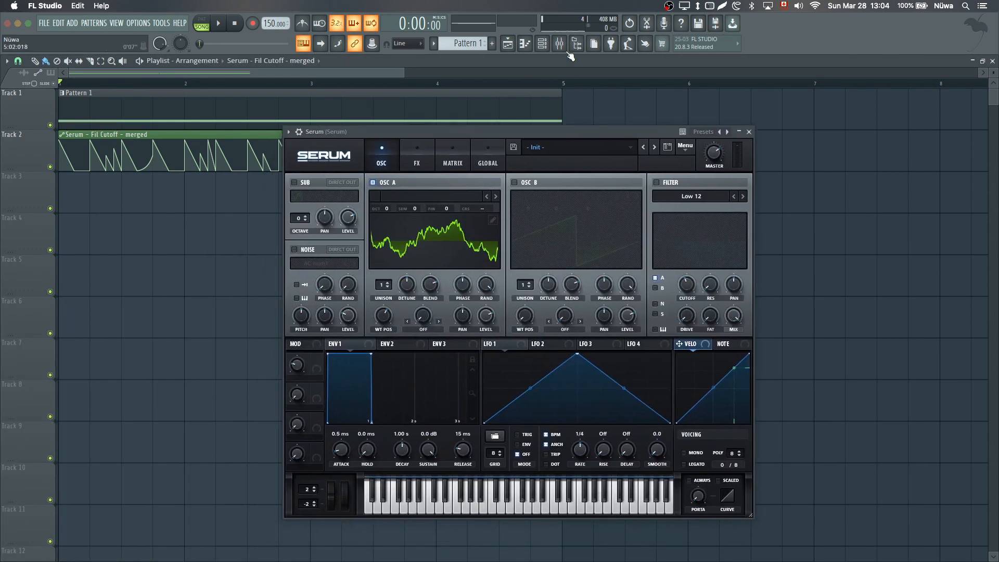
Return to Serum and lower its filter cutoff to about 99 Hz
left_click(558, 43)
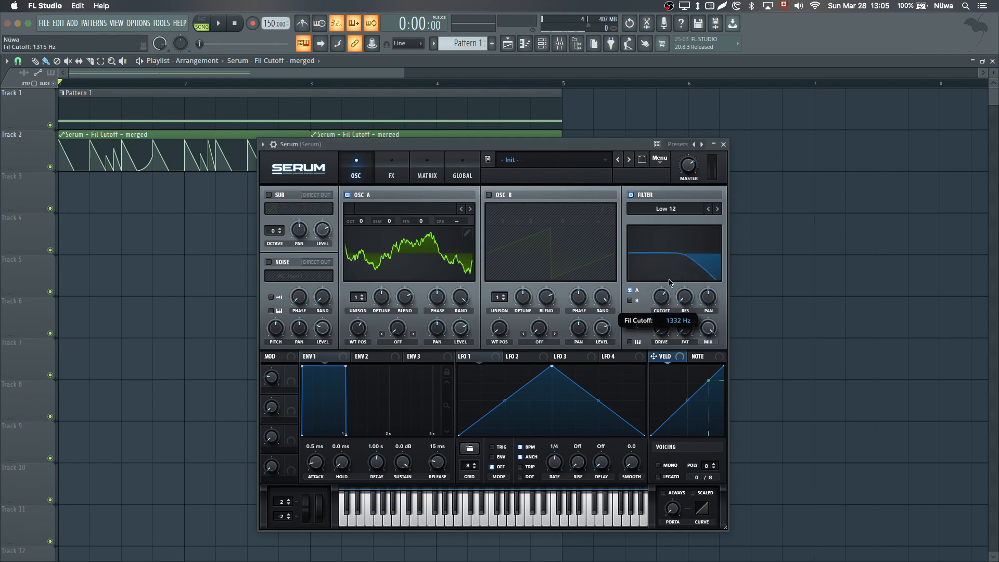
left_click_drag(661, 296, 662, 312)
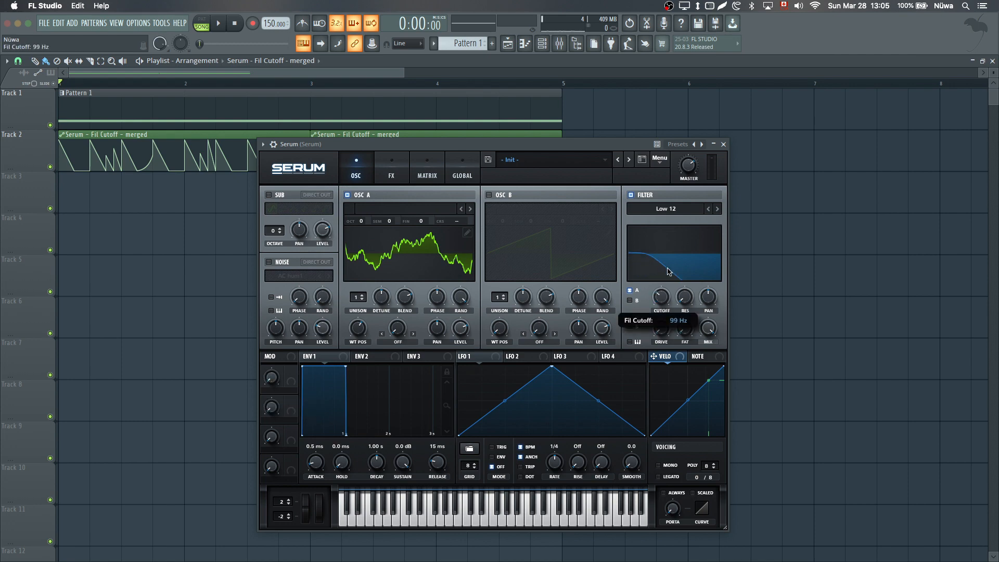
Review the cutoff's Link to controller settings via Last tweaked and accept them
left_click(161, 23)
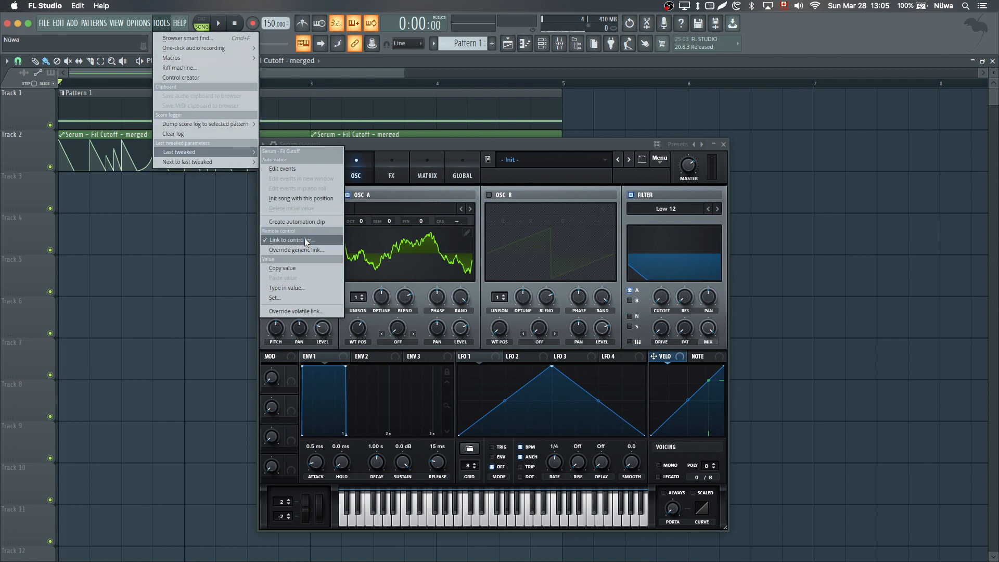
left_click(294, 240)
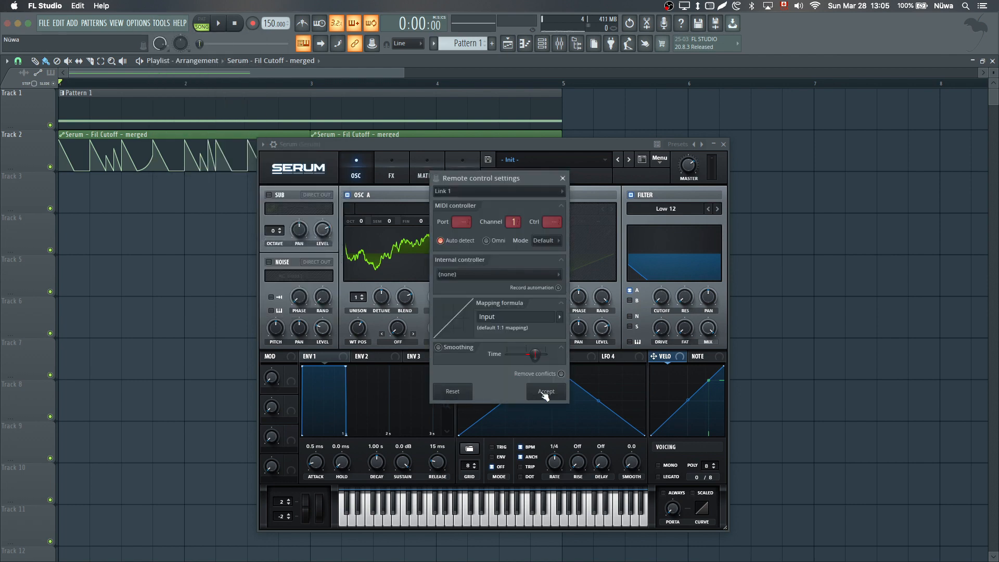
left_click(544, 391)
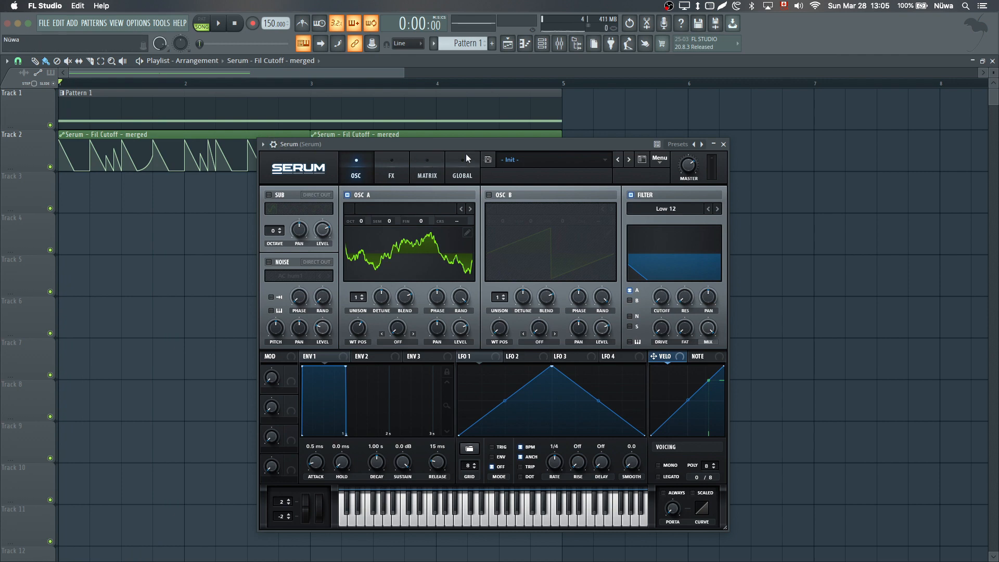
Route a Fixed source to Fil Cutoff in Serum's matrix at amount 100
left_click(427, 166)
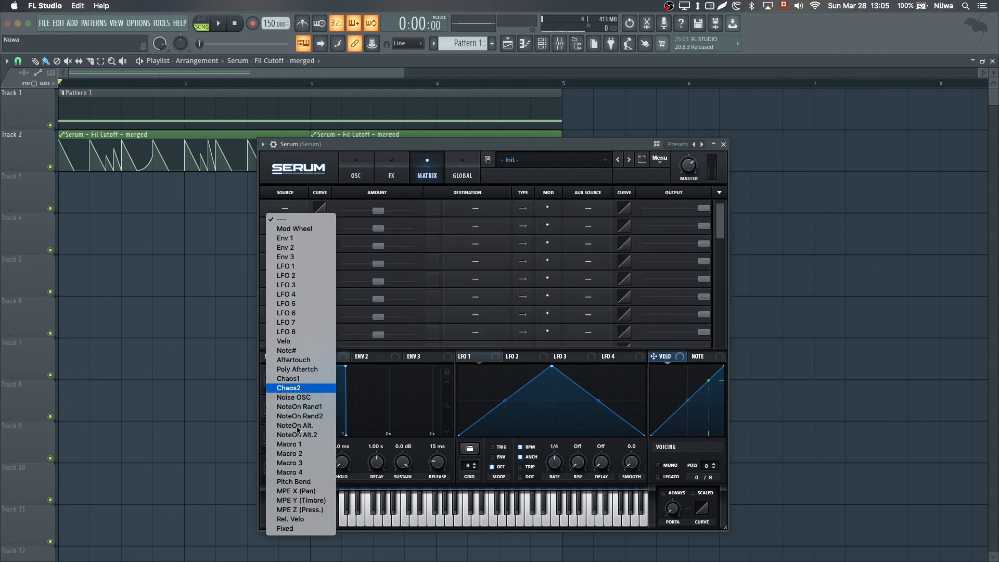
left_click(285, 528)
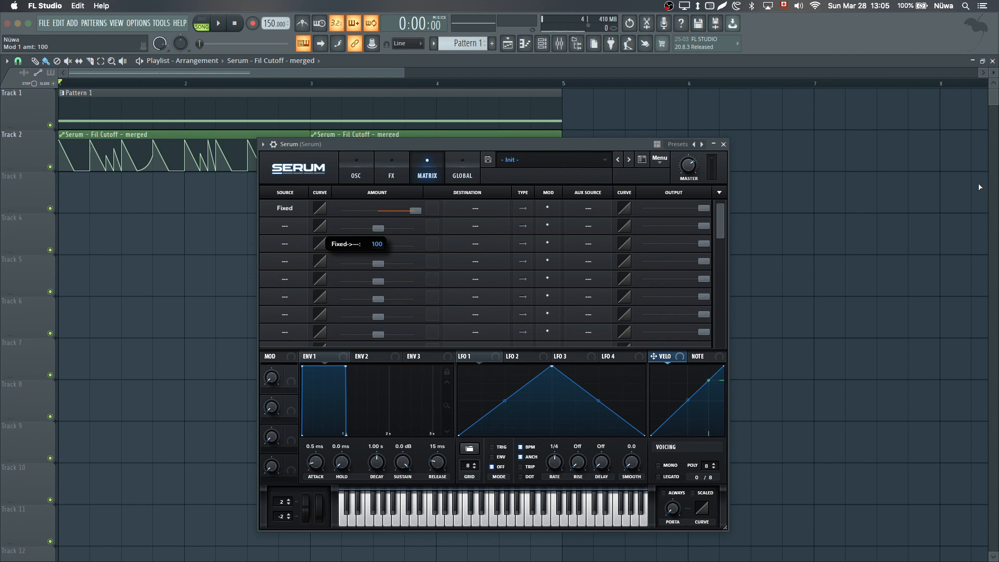
left_click(475, 208)
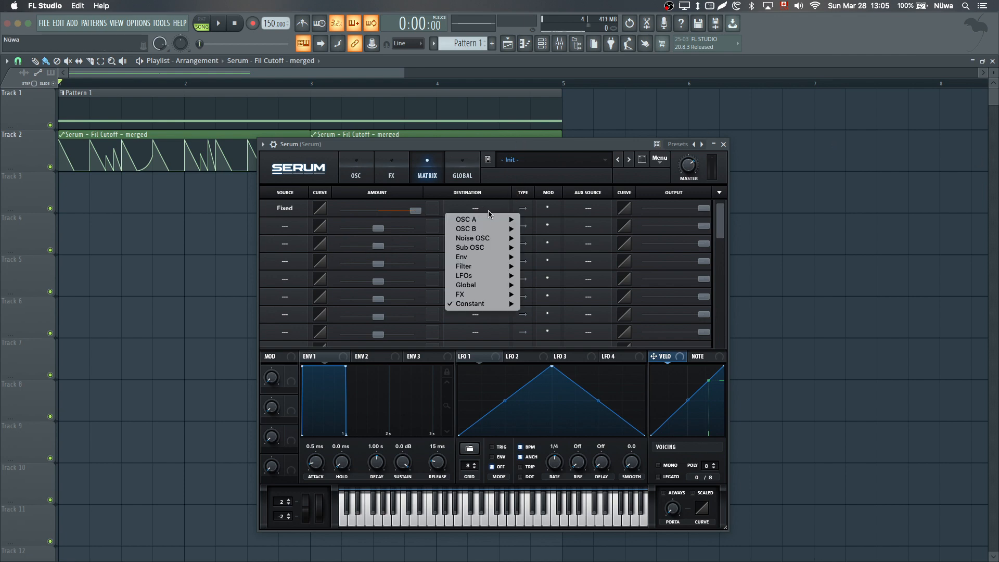
mouse_move(463, 265)
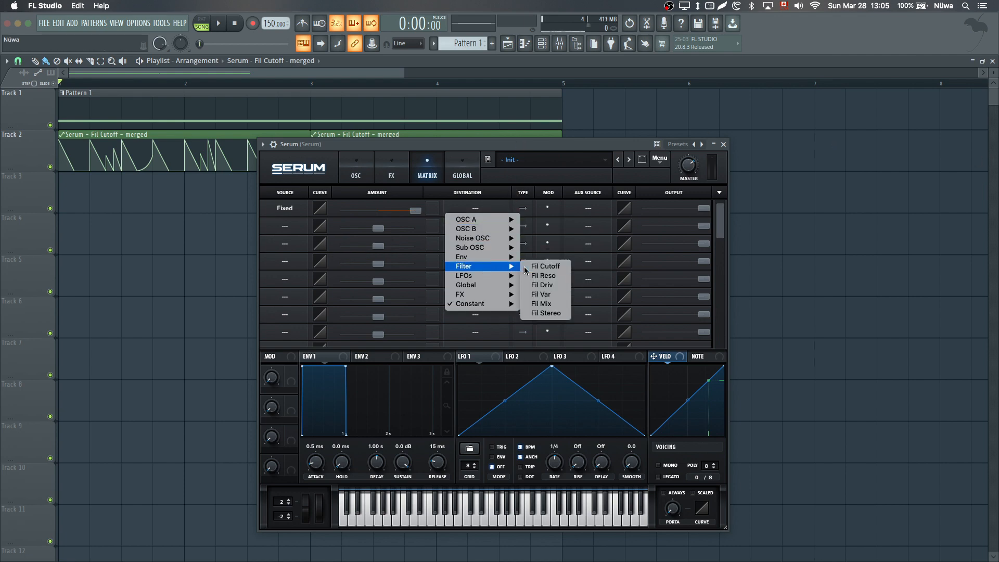
left_click(545, 265)
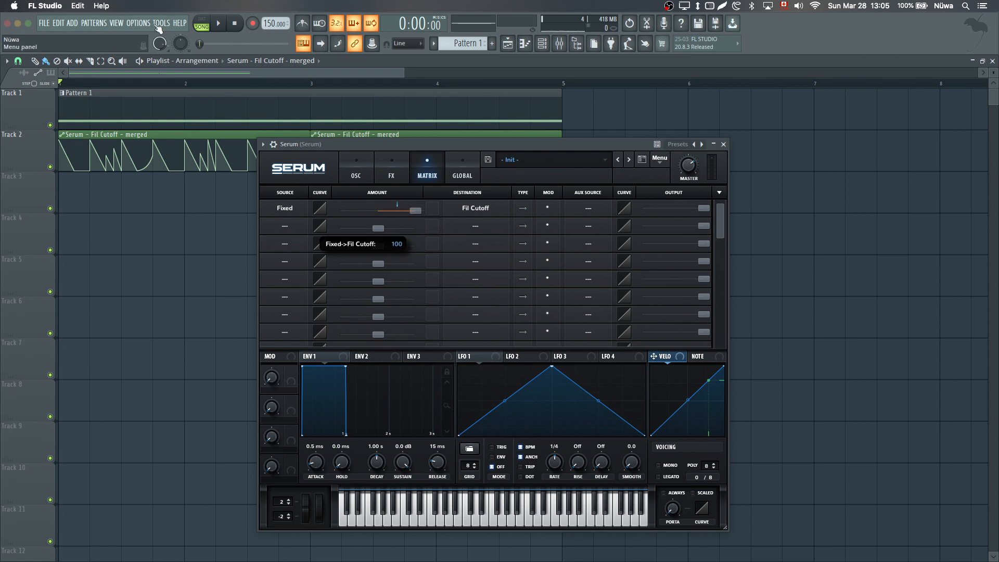
left_click(161, 23)
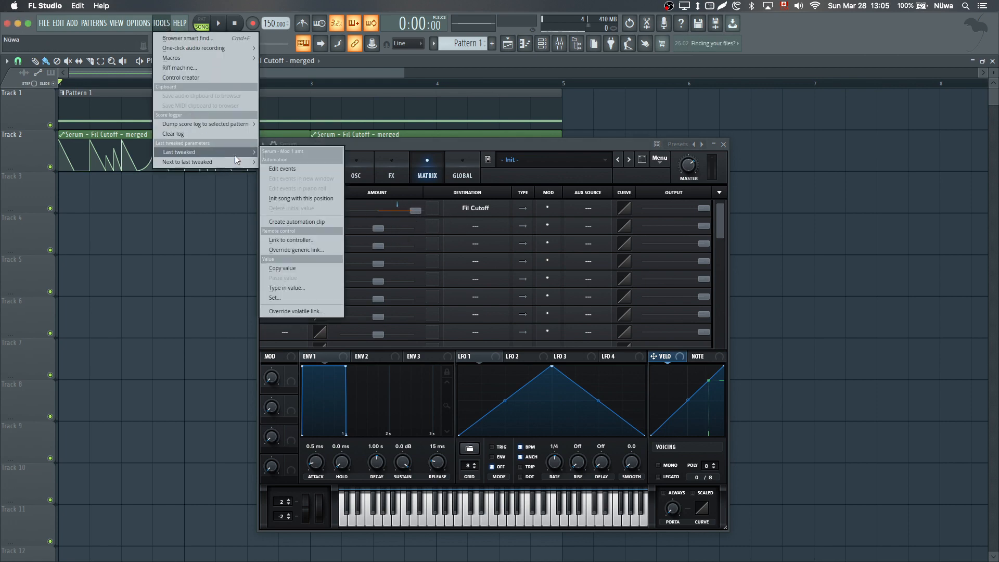
Link the modulation amount to the Serum - Fil Cutoff - merged clip and accept
left_click(291, 239)
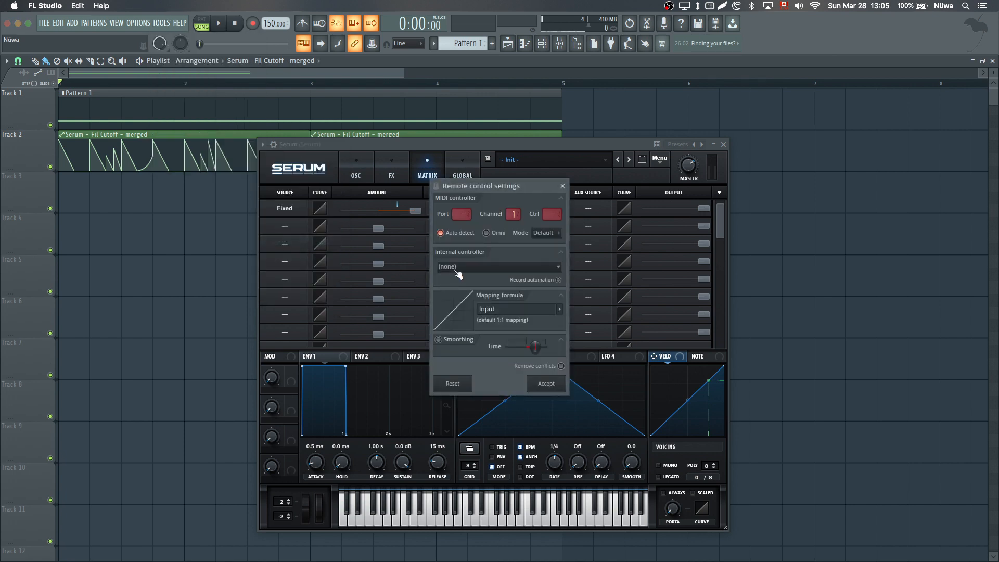
left_click(497, 266)
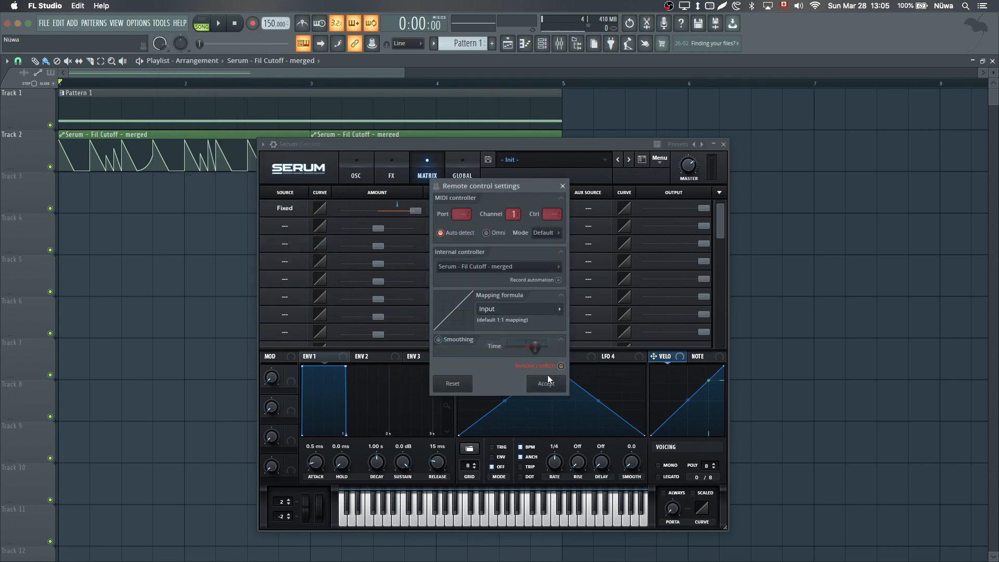
left_click(544, 383)
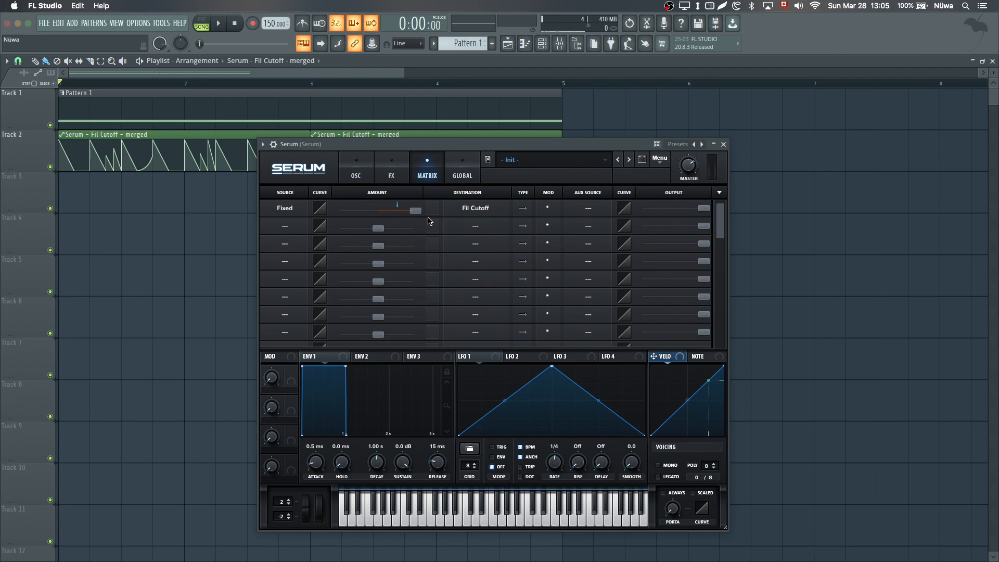
Move Serum aside and bring up the merged automation clip's Channel settings
left_click_drag(414, 211, 341, 210)
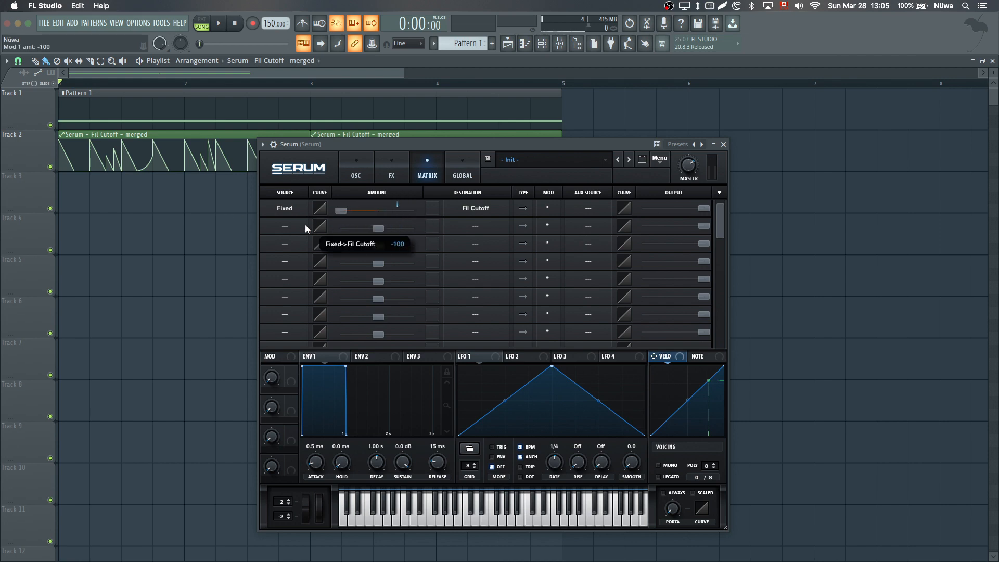
left_click(219, 24)
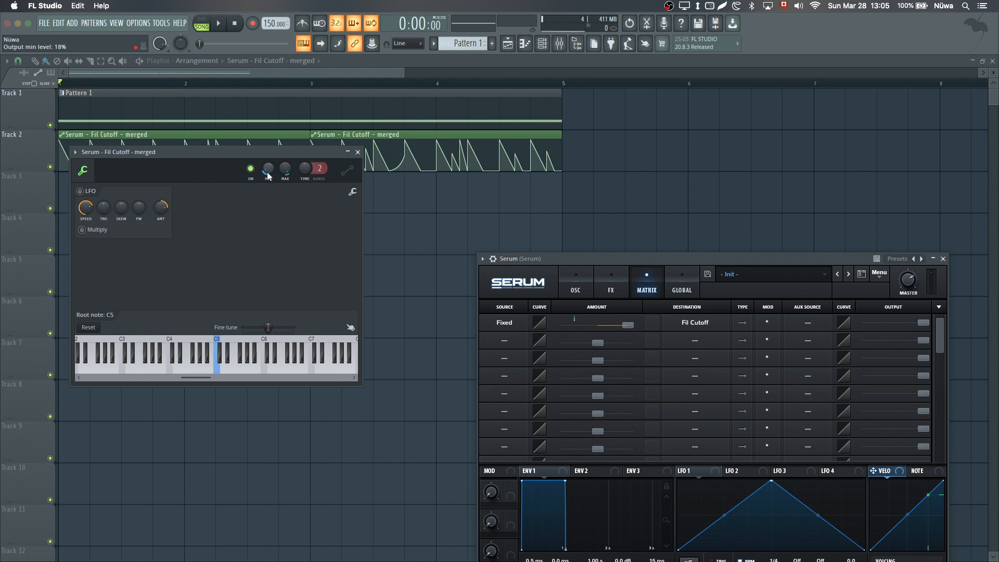
Raise the clip's Output min level to 18% and close its settings window
left_click_drag(267, 167, 267, 159)
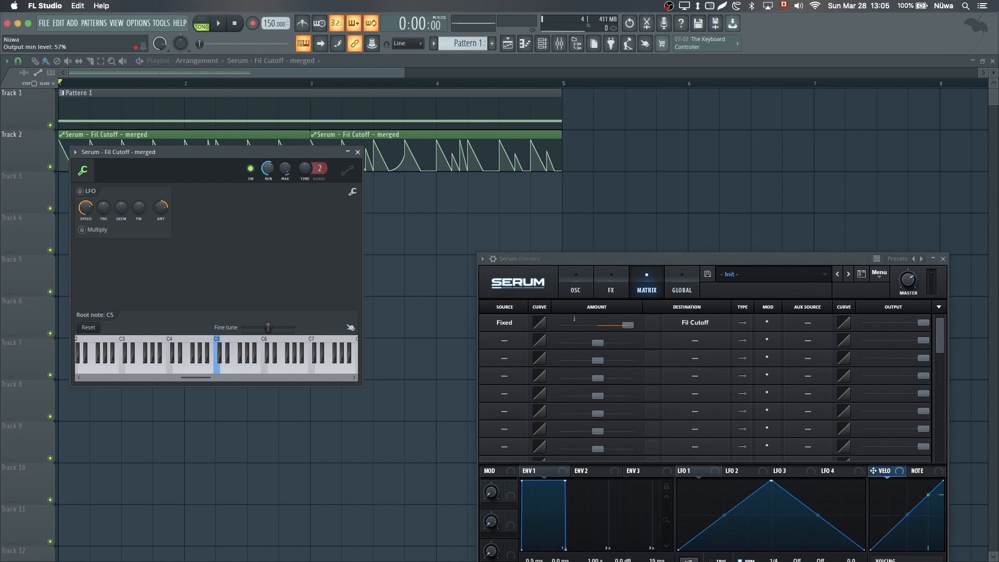
left_click(218, 24)
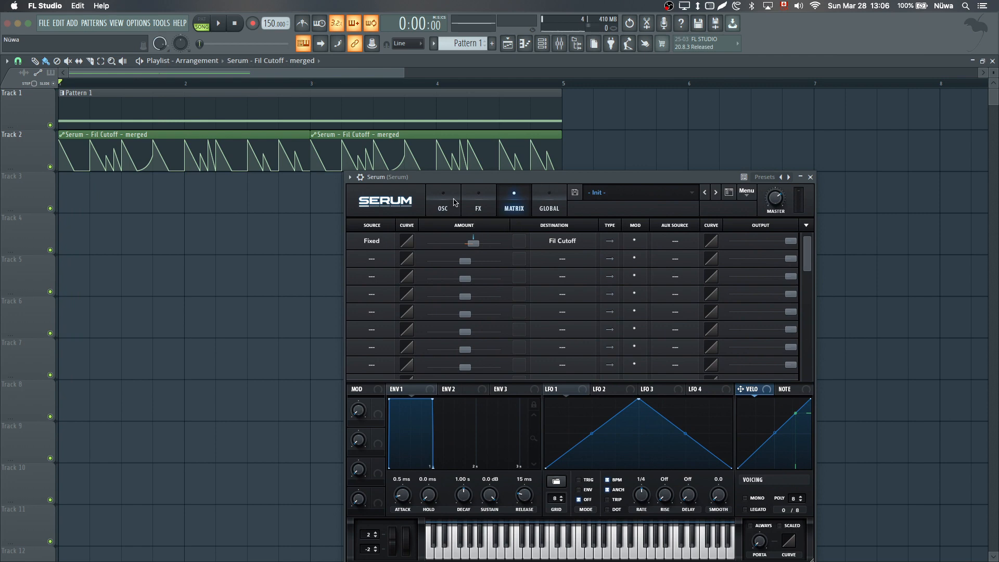
Flip through Serum's OSC, FX and MATRIX pages, then bring up its main Menu
left_click(441, 199)
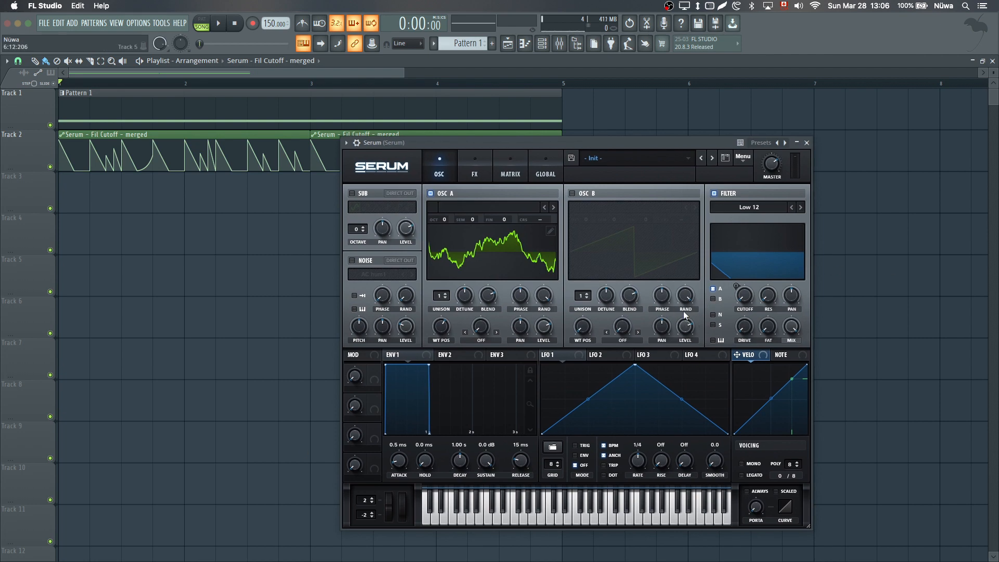
mouse_move(686, 292)
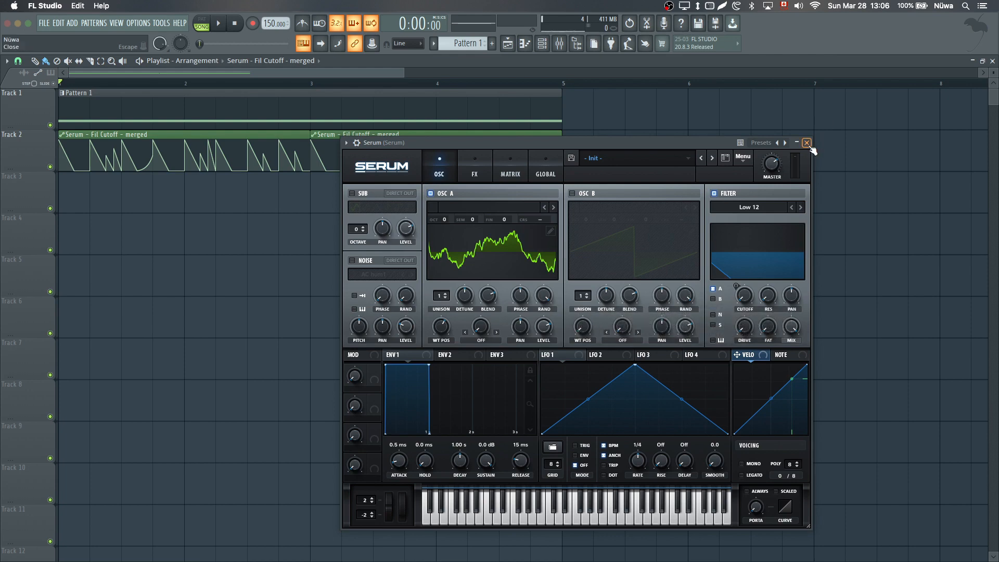
left_click(475, 166)
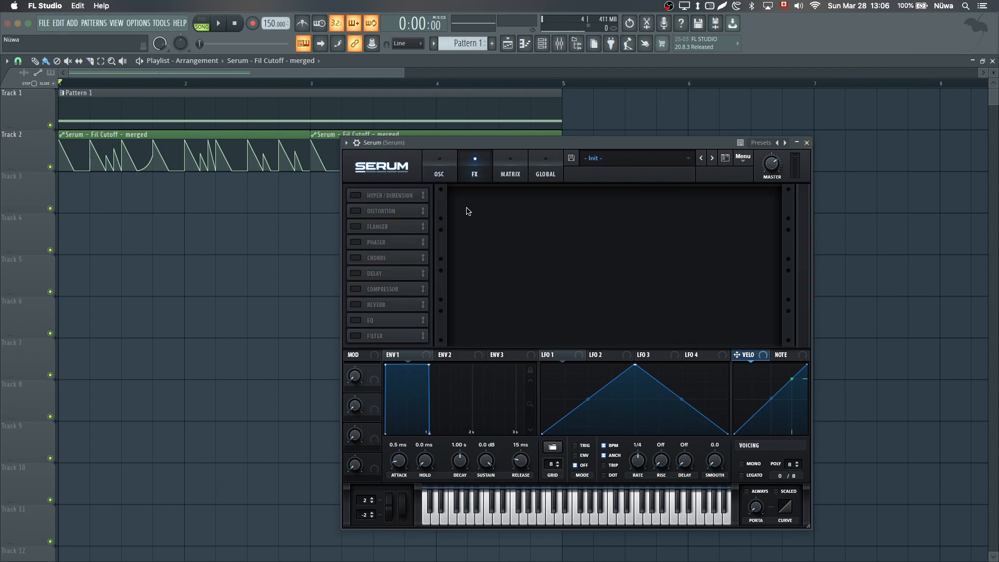
left_click(509, 170)
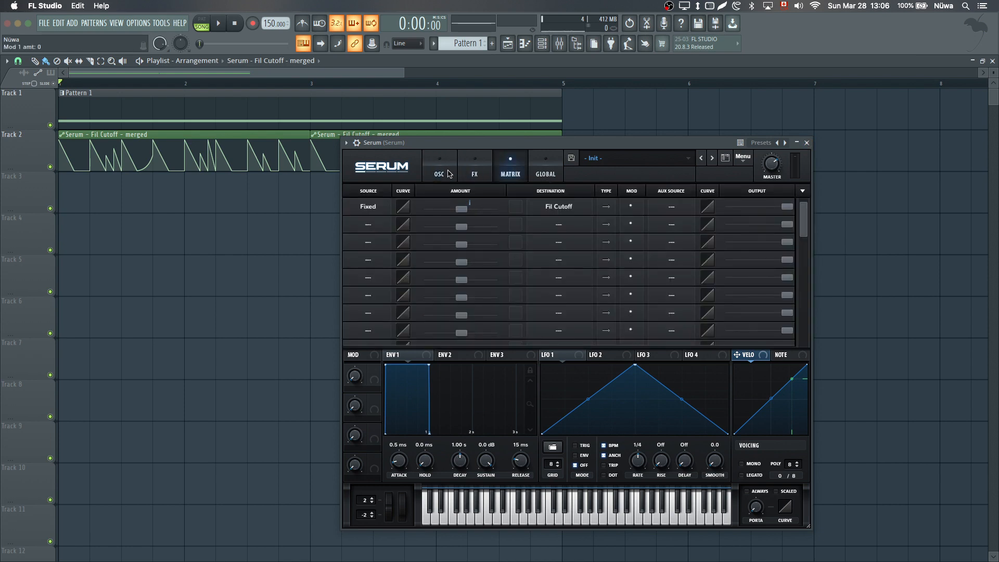
left_click(438, 169)
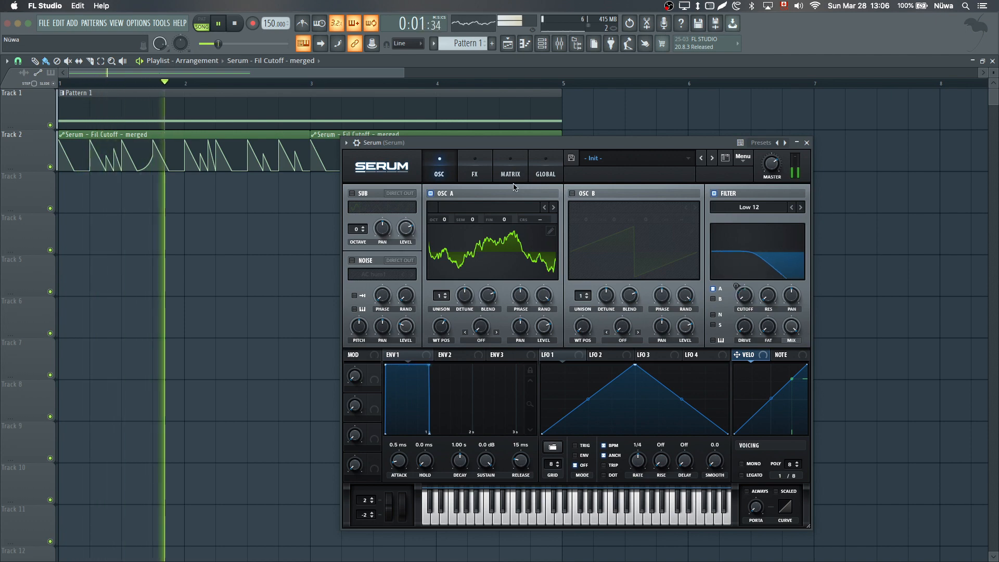
left_click(509, 166)
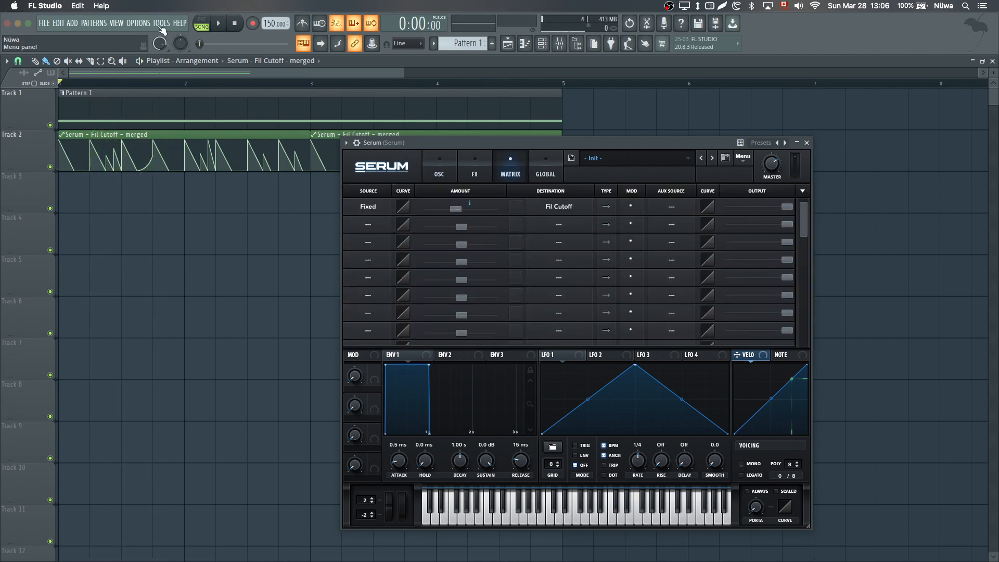
left_click(805, 143)
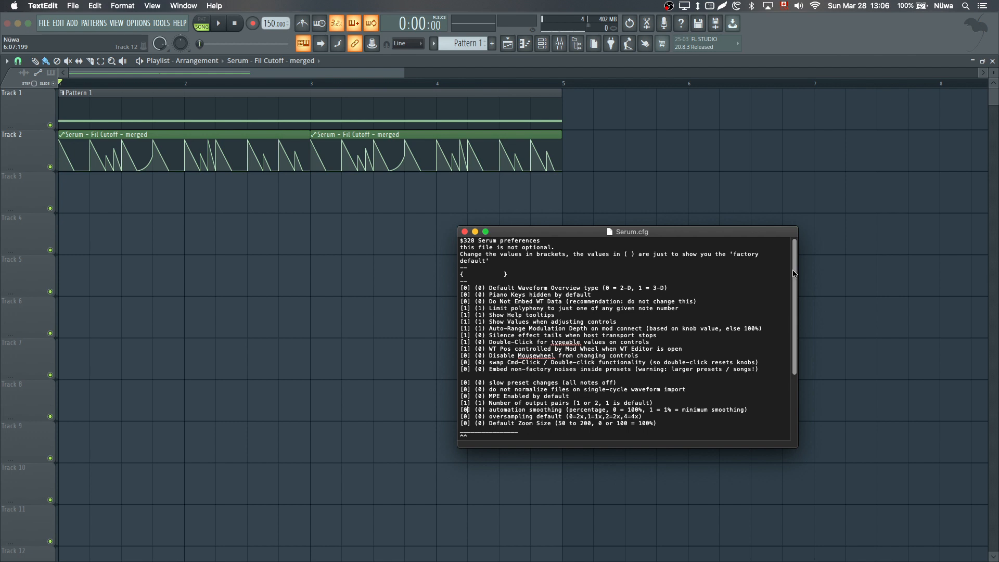
Scroll Serum.cfg to the automation smoothing entry set to 0 and select it
scroll("down", 3)
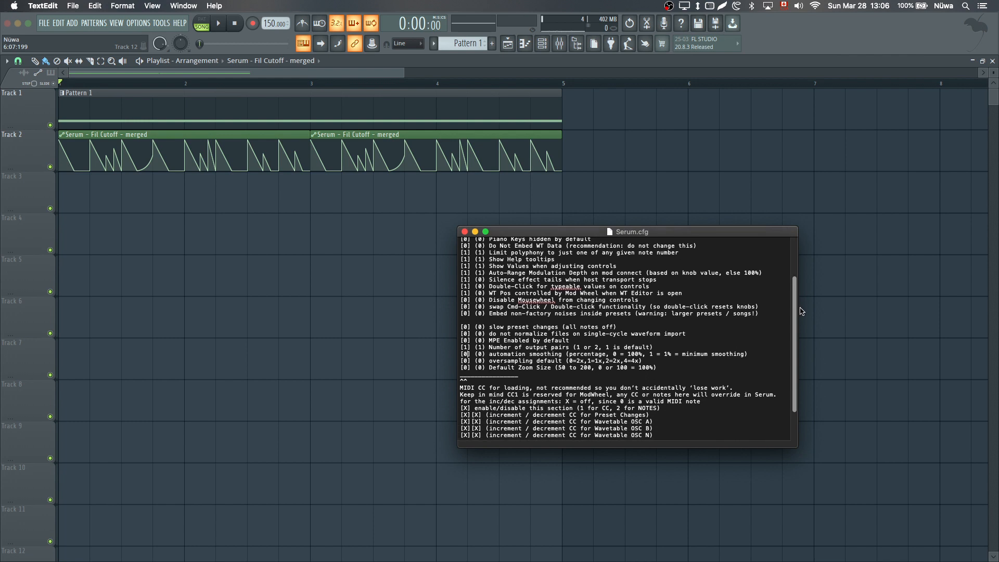
scroll("down", 3)
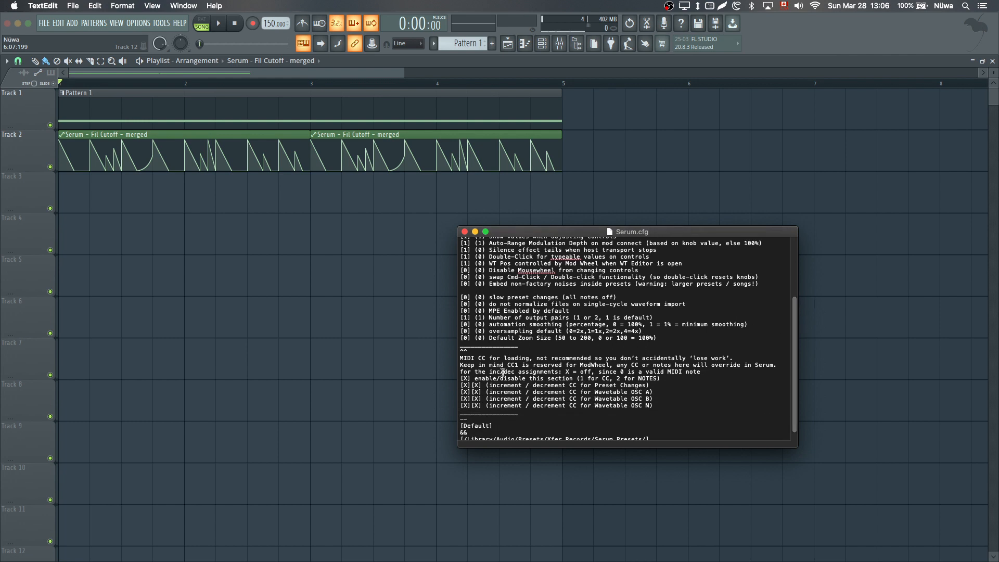
double_click(508, 325)
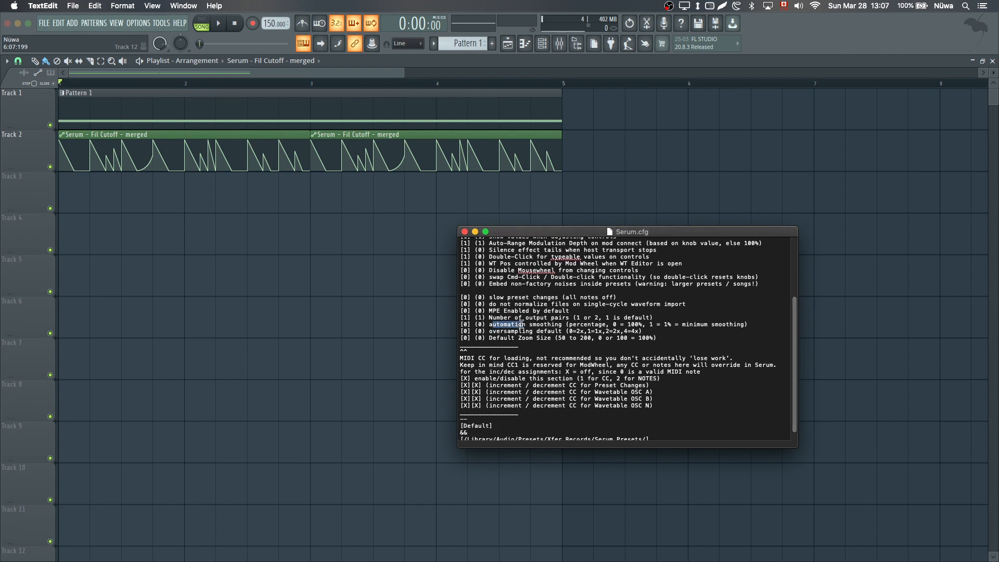
left_click_drag(490, 324, 666, 323)
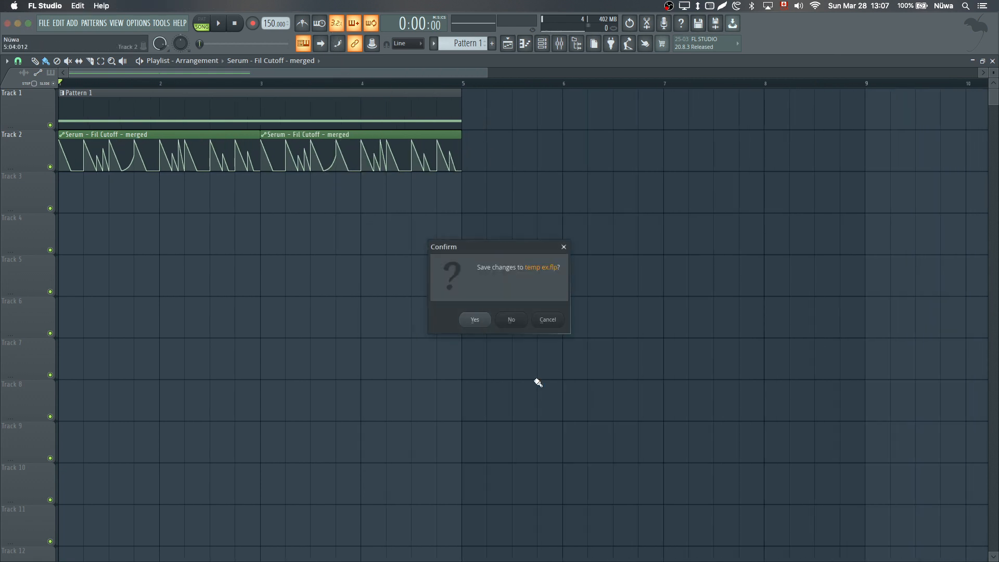
Answer the Save changes prompt for temp ex.flp while quitting FL Studio
left_click(509, 319)
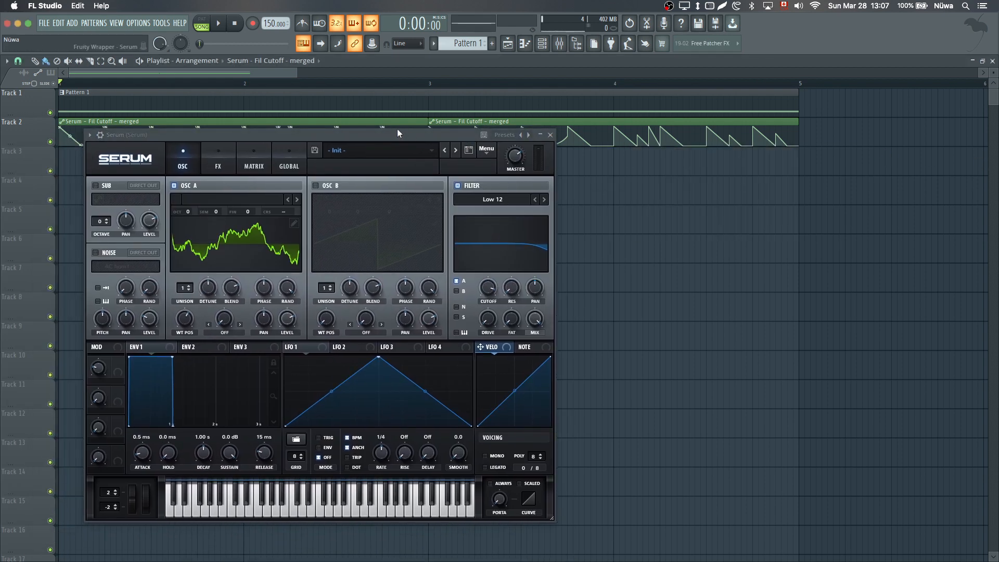
Audition the unsmoothed cutoff automation through Serum, starting and stopping playback a few times
left_click(219, 24)
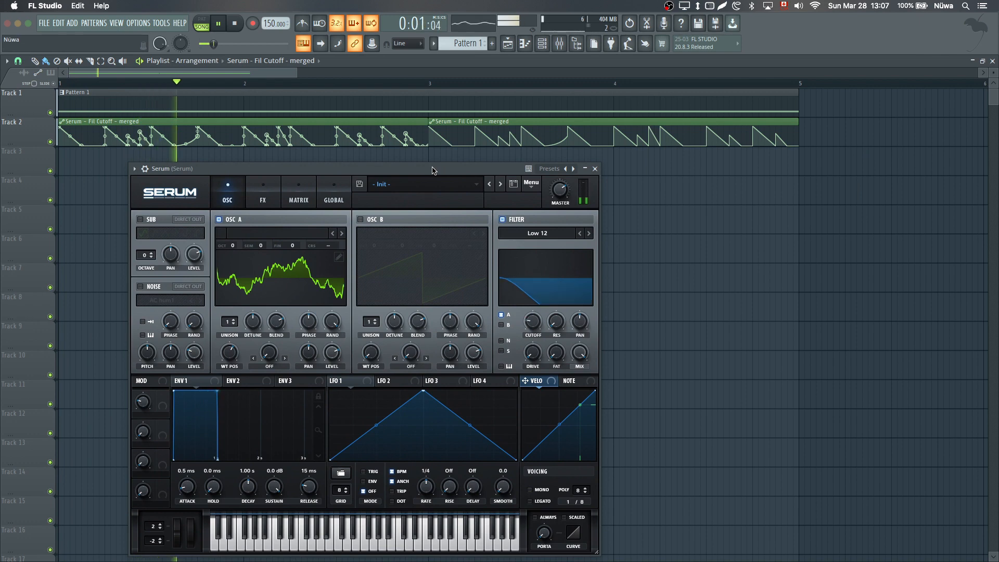
left_click(234, 24)
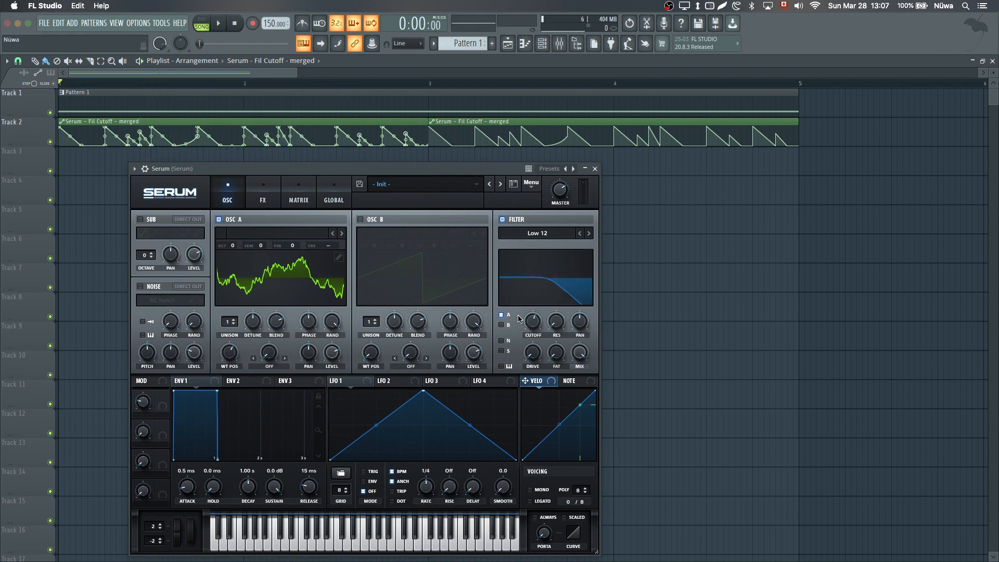
left_click(218, 23)
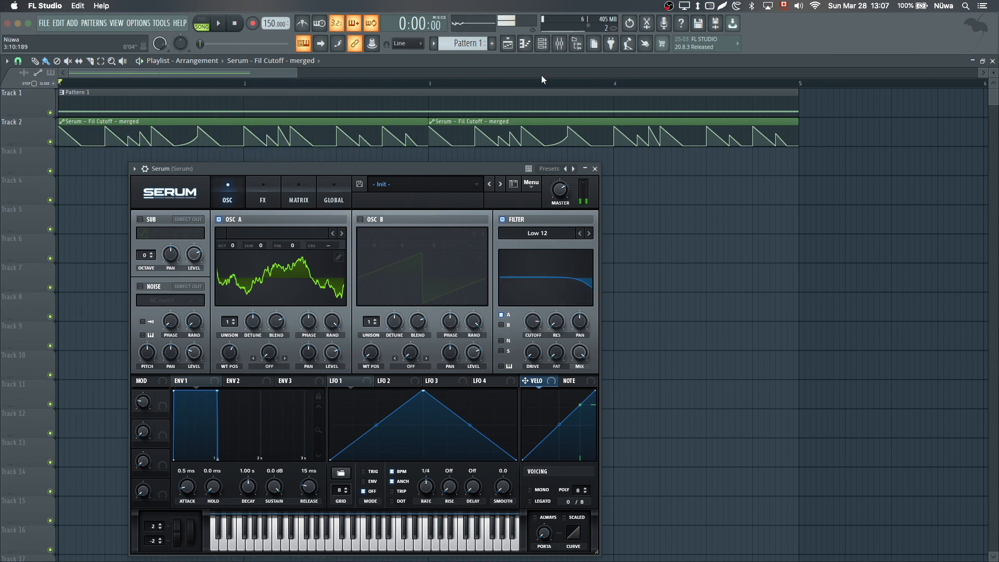
left_click(559, 44)
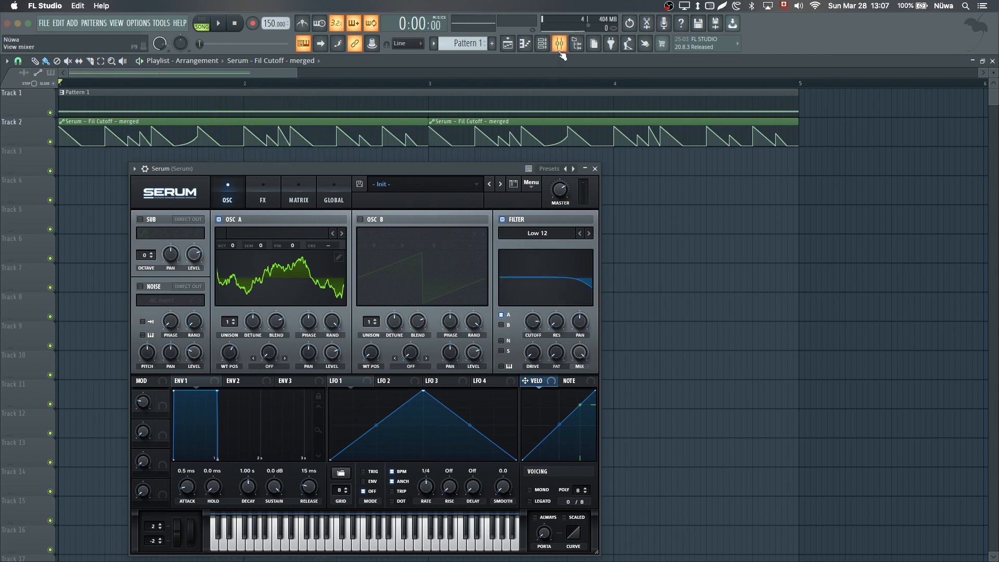
left_click(219, 24)
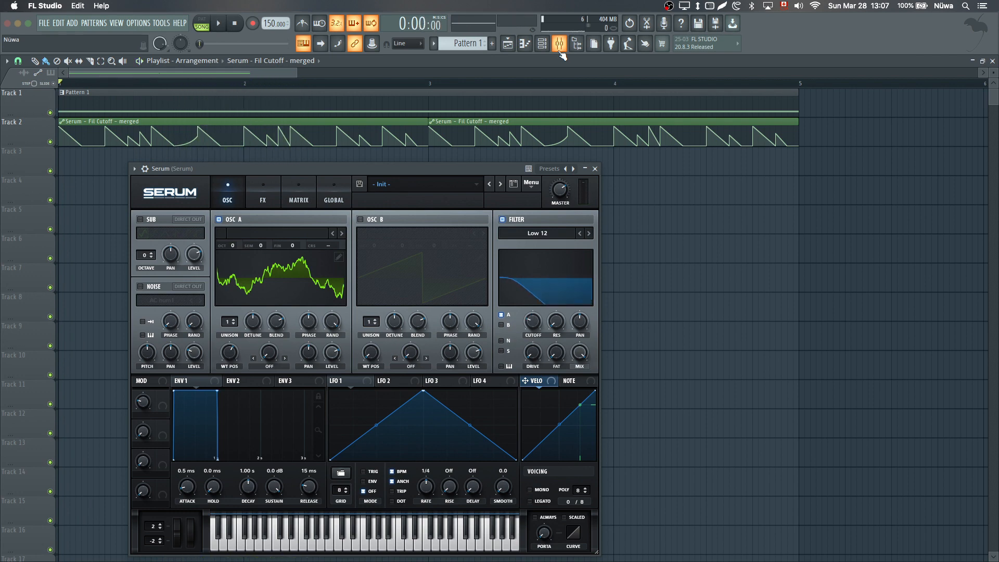
left_click(558, 43)
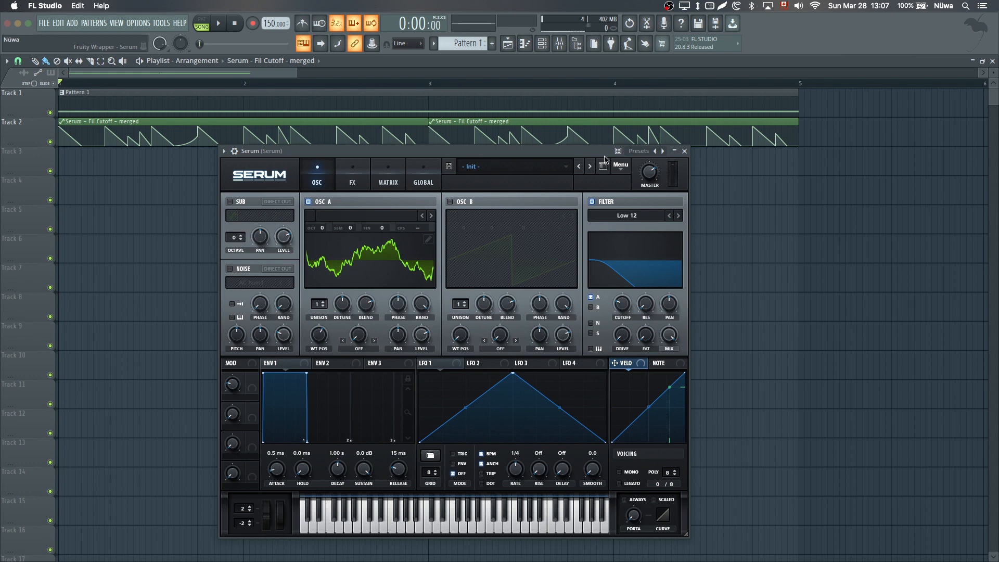
mouse_move(617, 153)
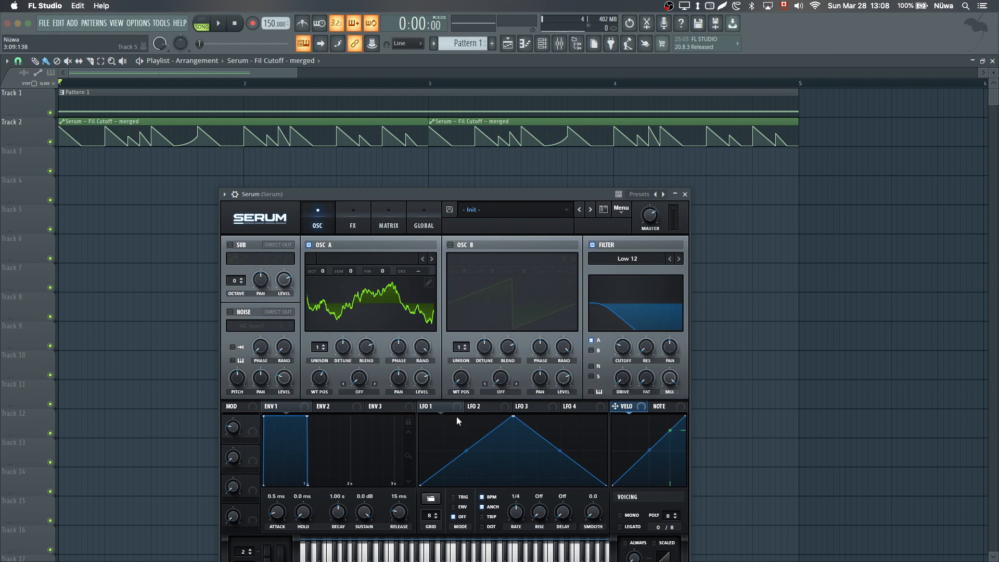
View LFO 1 in Serum's modulation section, then close the Serum window
left_click(528, 407)
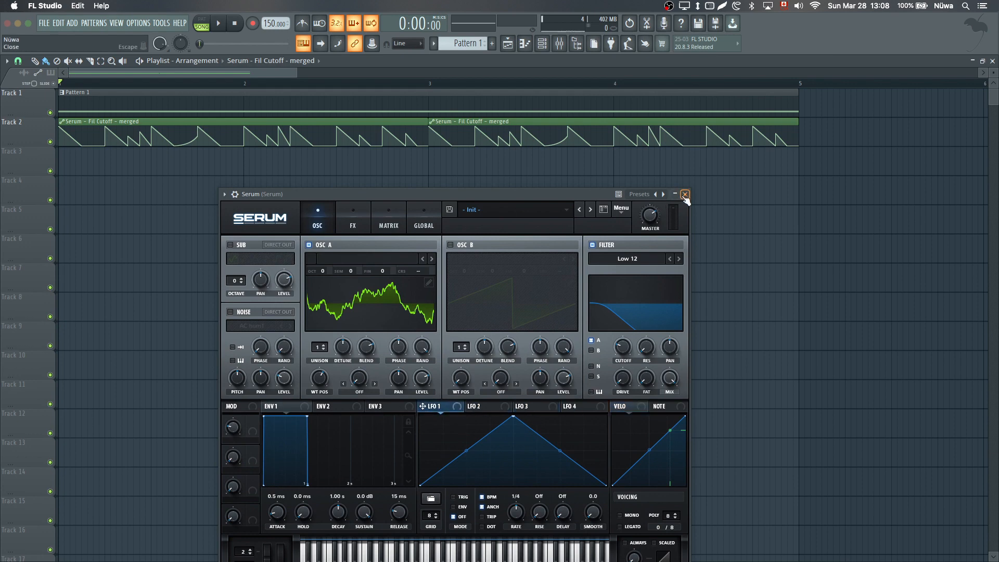
left_click(684, 193)
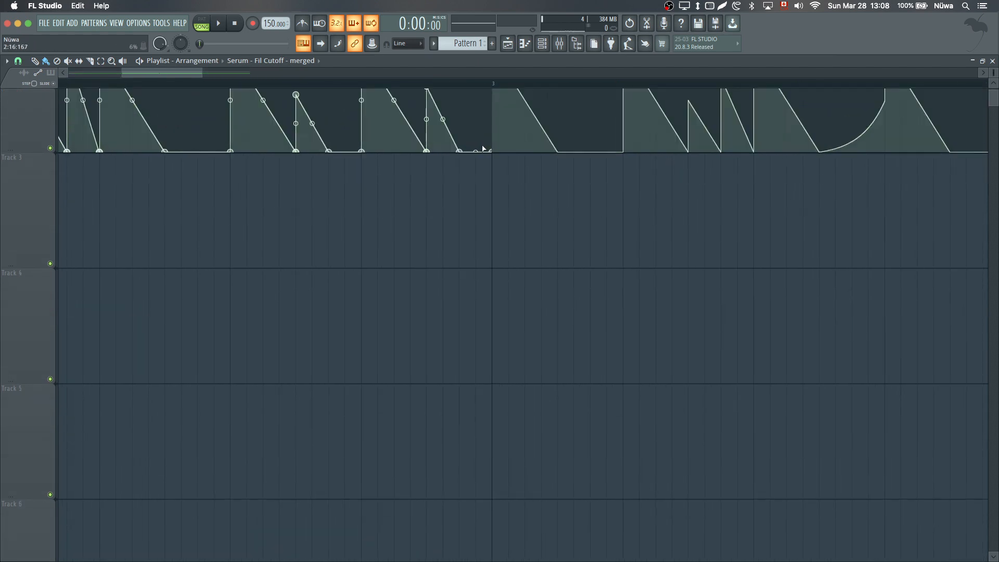